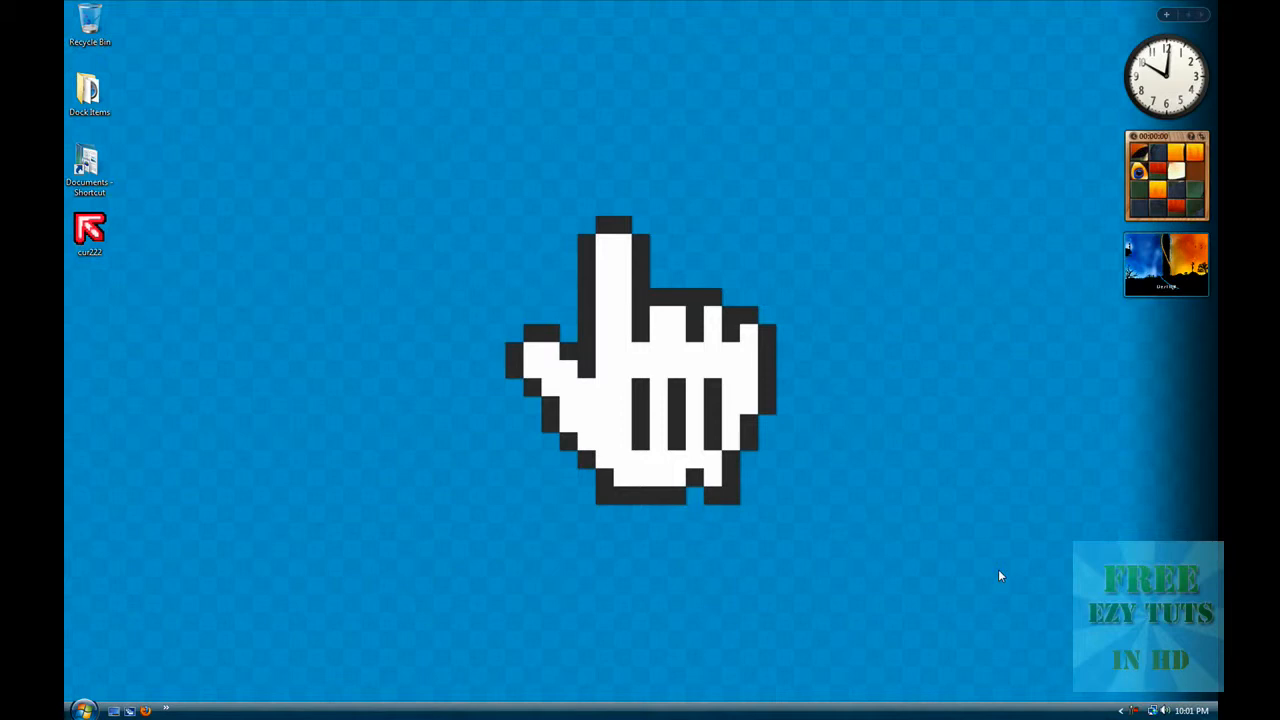
mouse_move(540, 388)
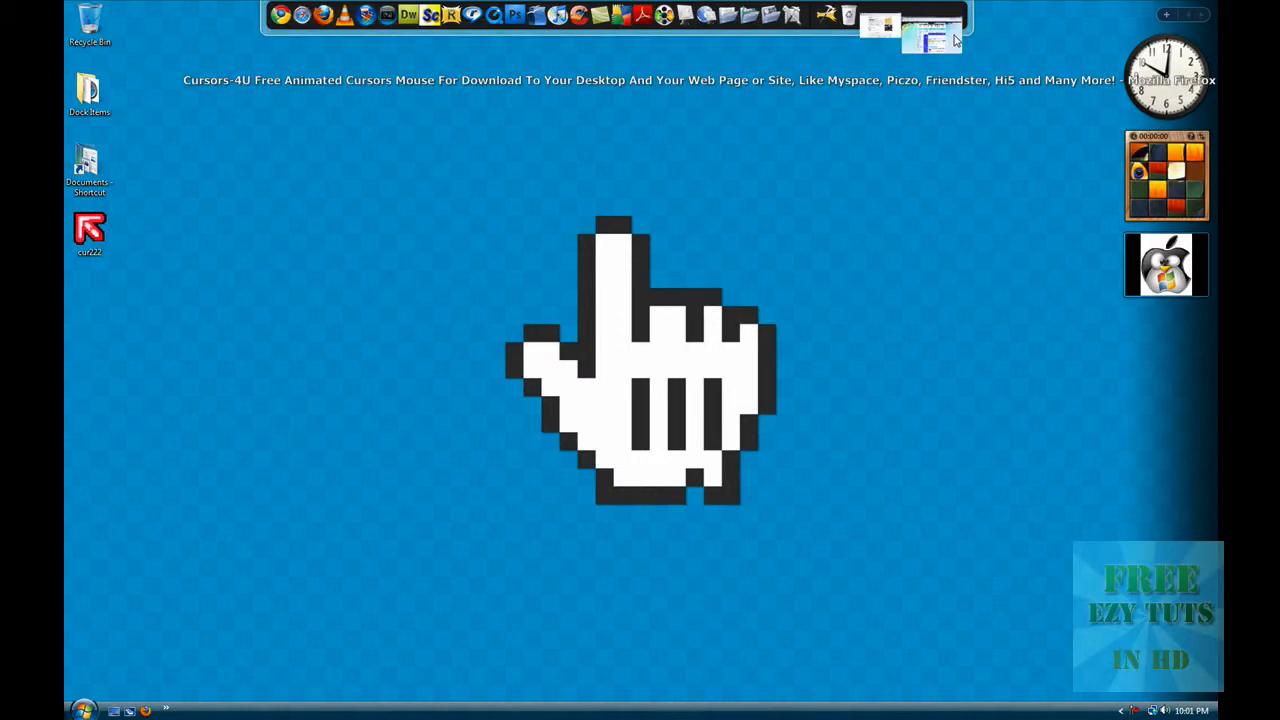
Switch to the Cursors-4U browser window and open the Cursors/Pointers category.
left_click(925, 40)
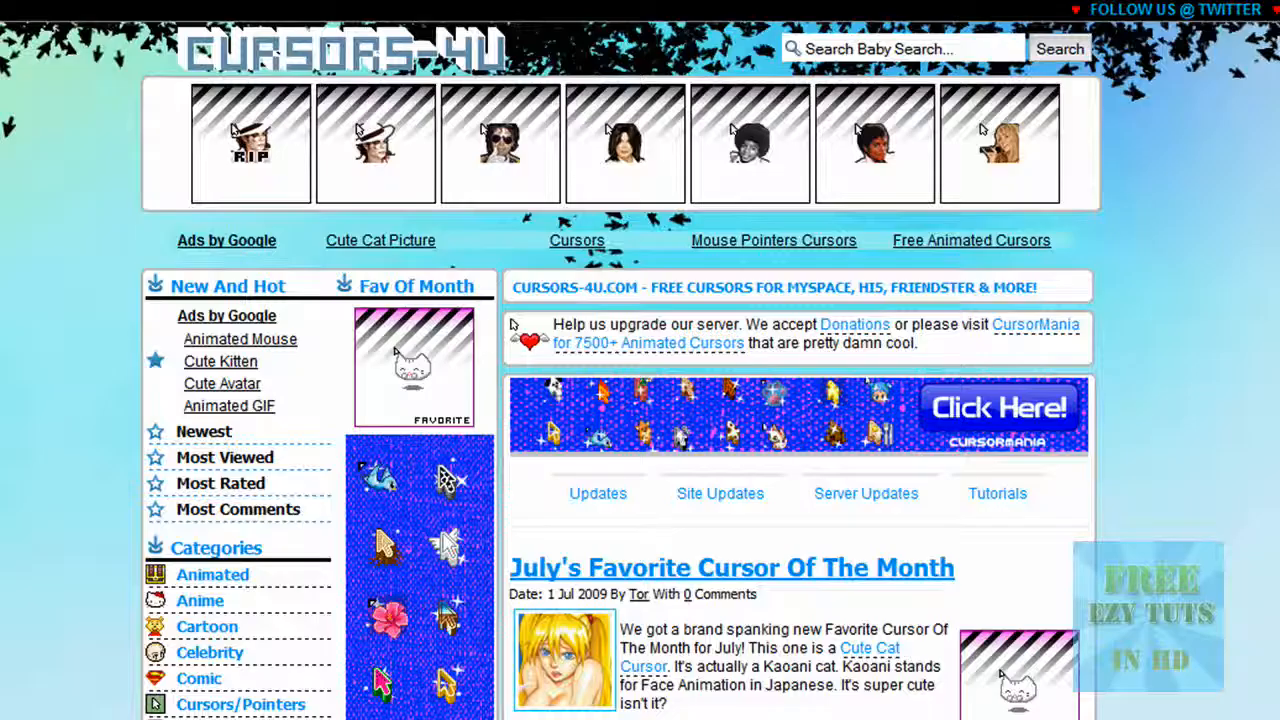
scroll("down", 3)
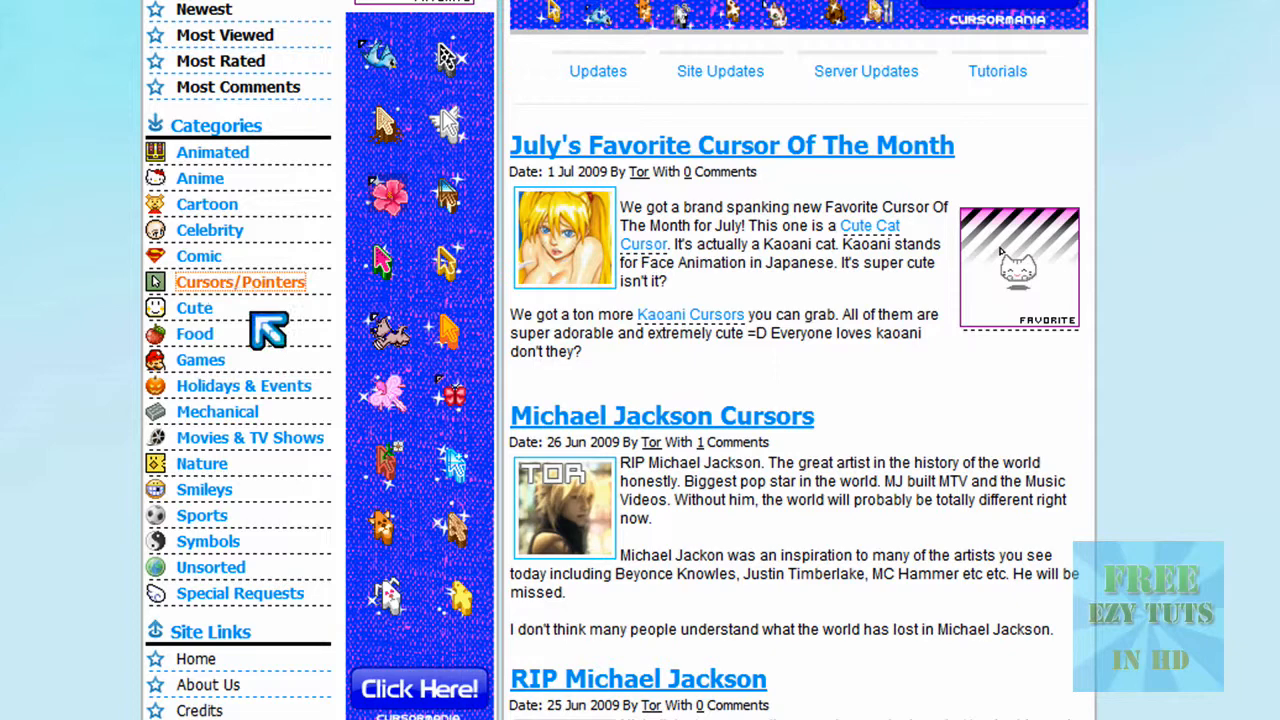
left_click(240, 282)
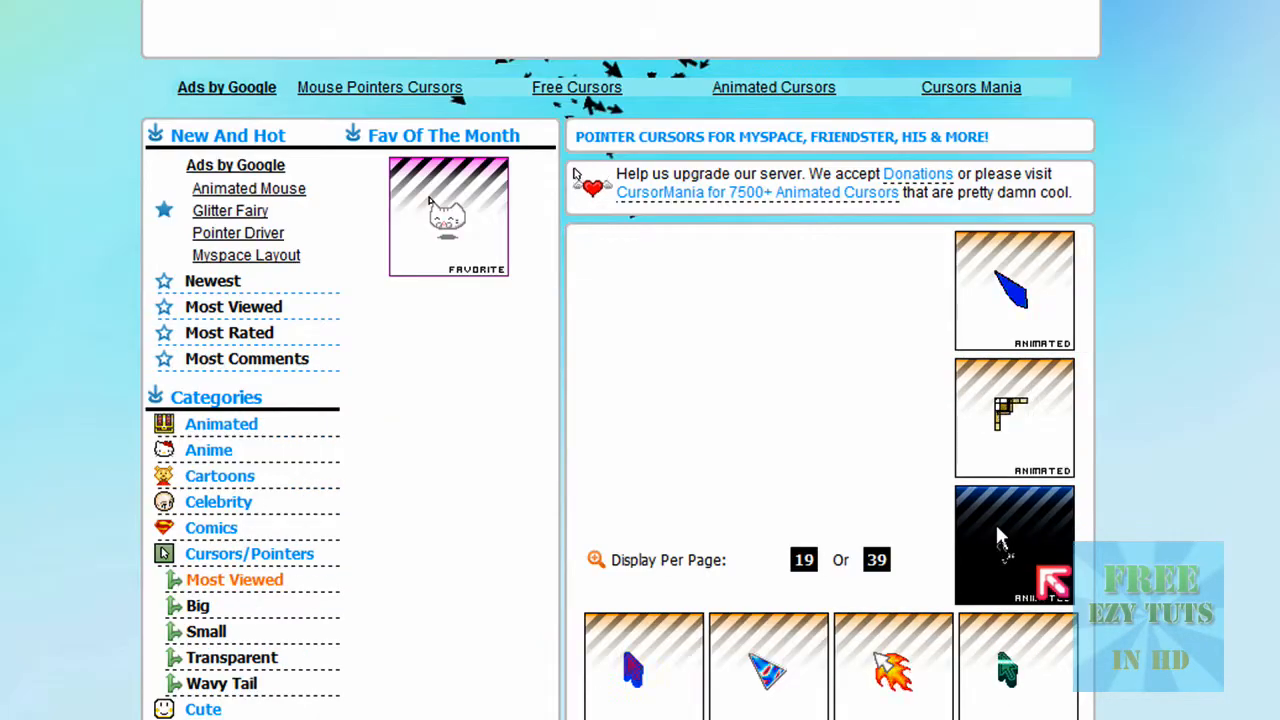
Scroll to the Flaming Arrow cursor page and cancel saving the file again.
scroll("down", 3)
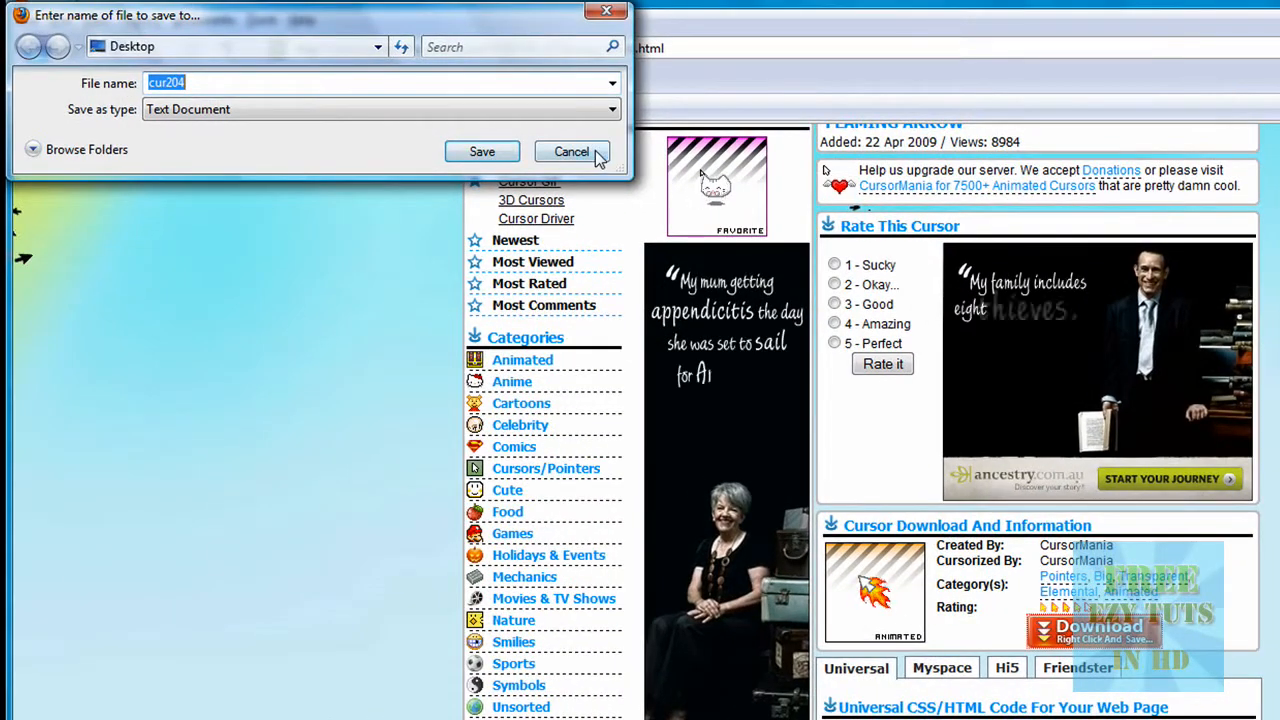
left_click(571, 151)
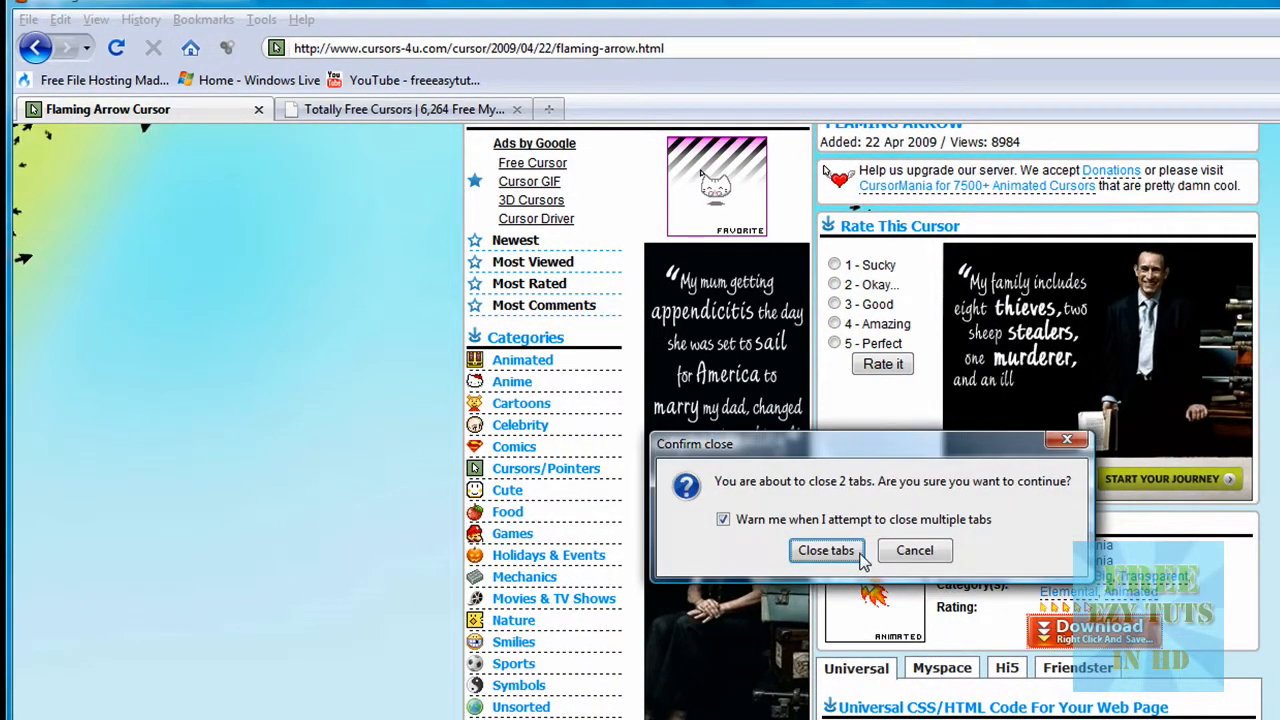
Close both browser tabs and open Mouse Pointers via Appearance and Personalization, Personalization.
left_click(826, 550)
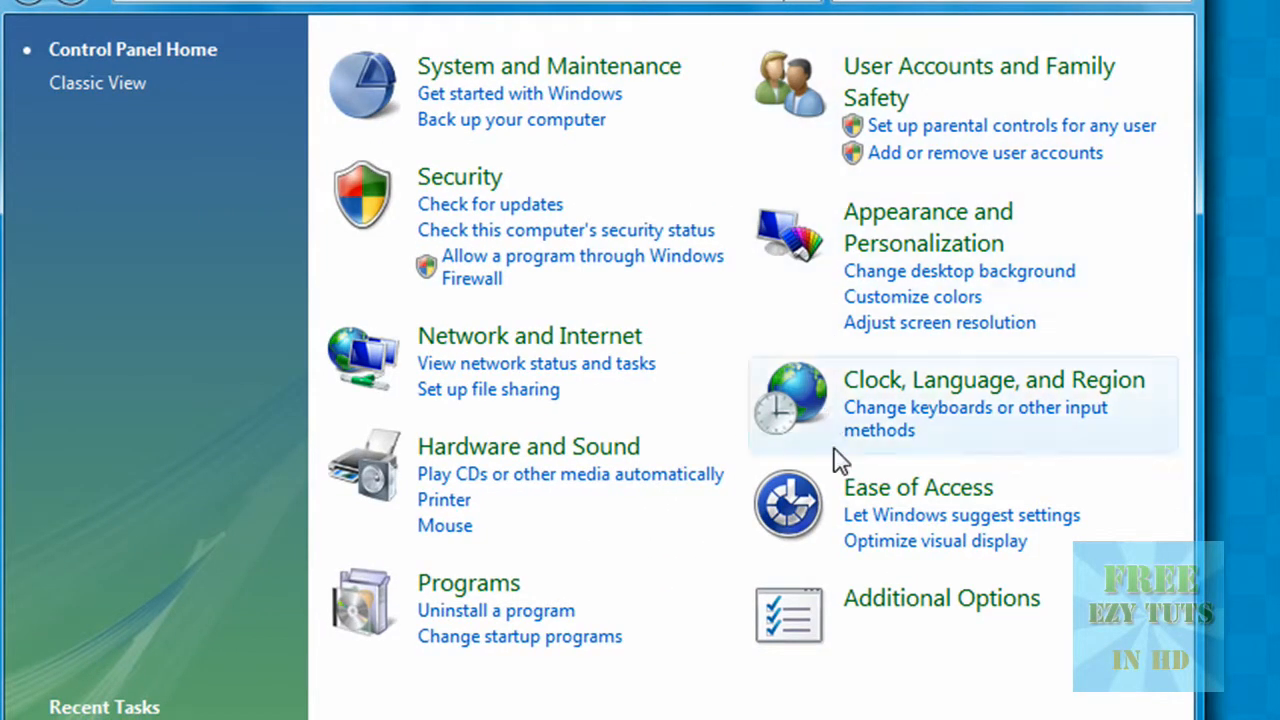
mouse_move(922, 243)
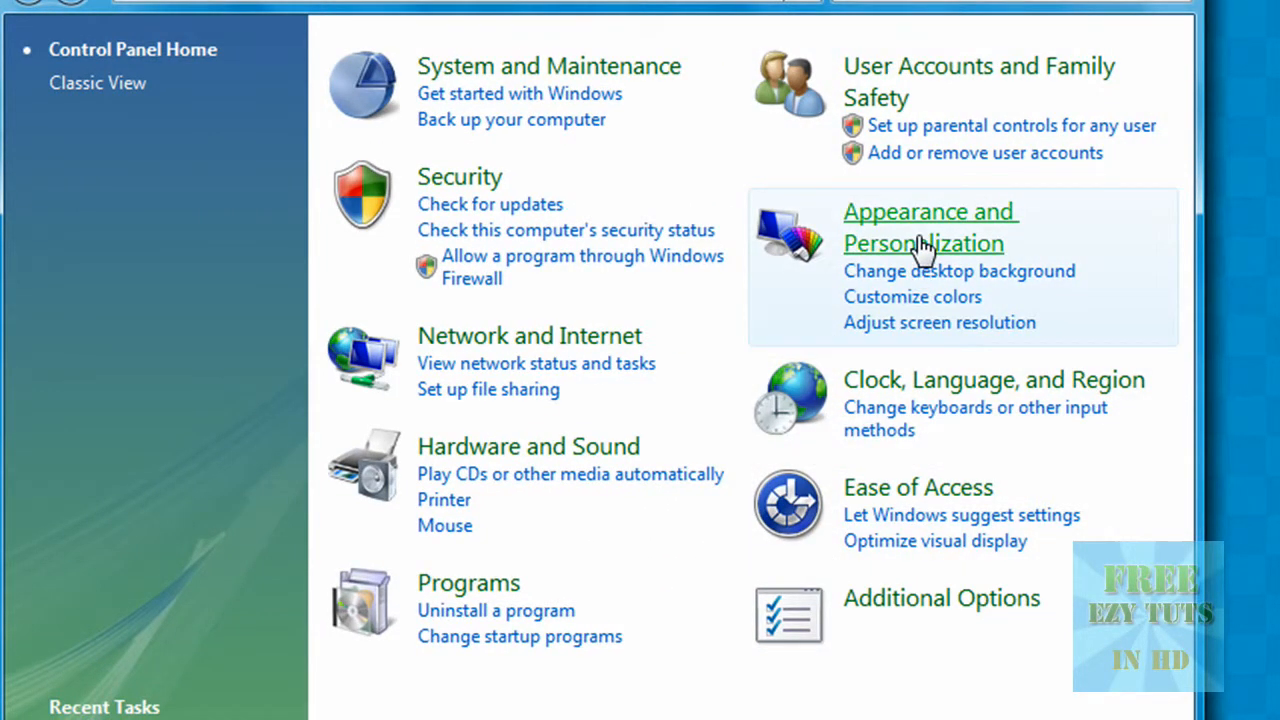
left_click(929, 227)
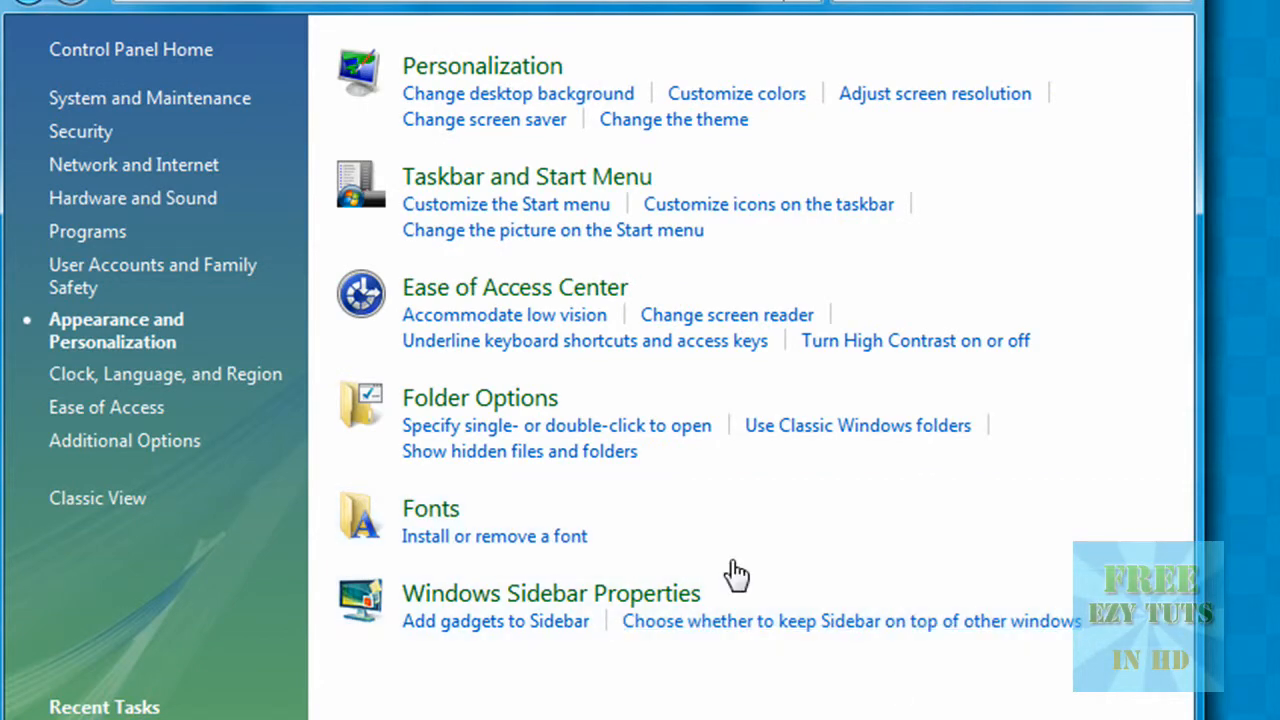
left_click(483, 65)
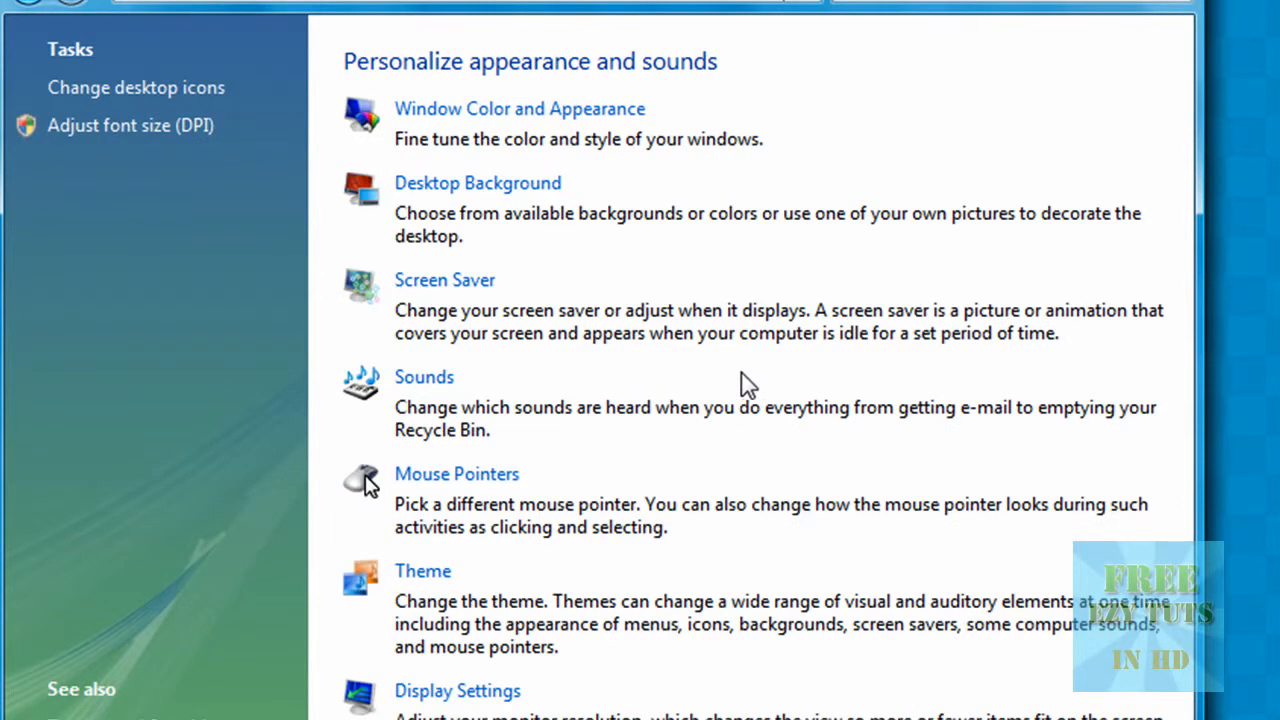
left_click(457, 474)
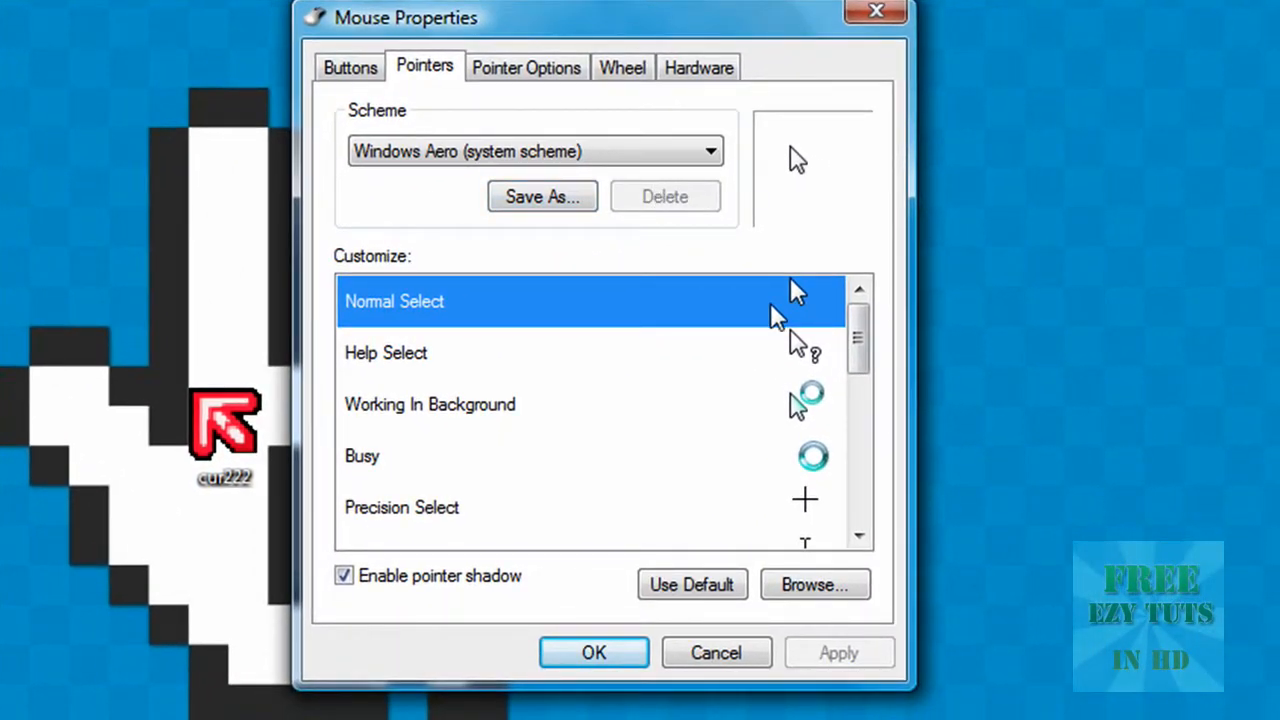
Set Normal Select to the cur222 flaming arrow cursor and confirm with OK.
left_click(816, 584)
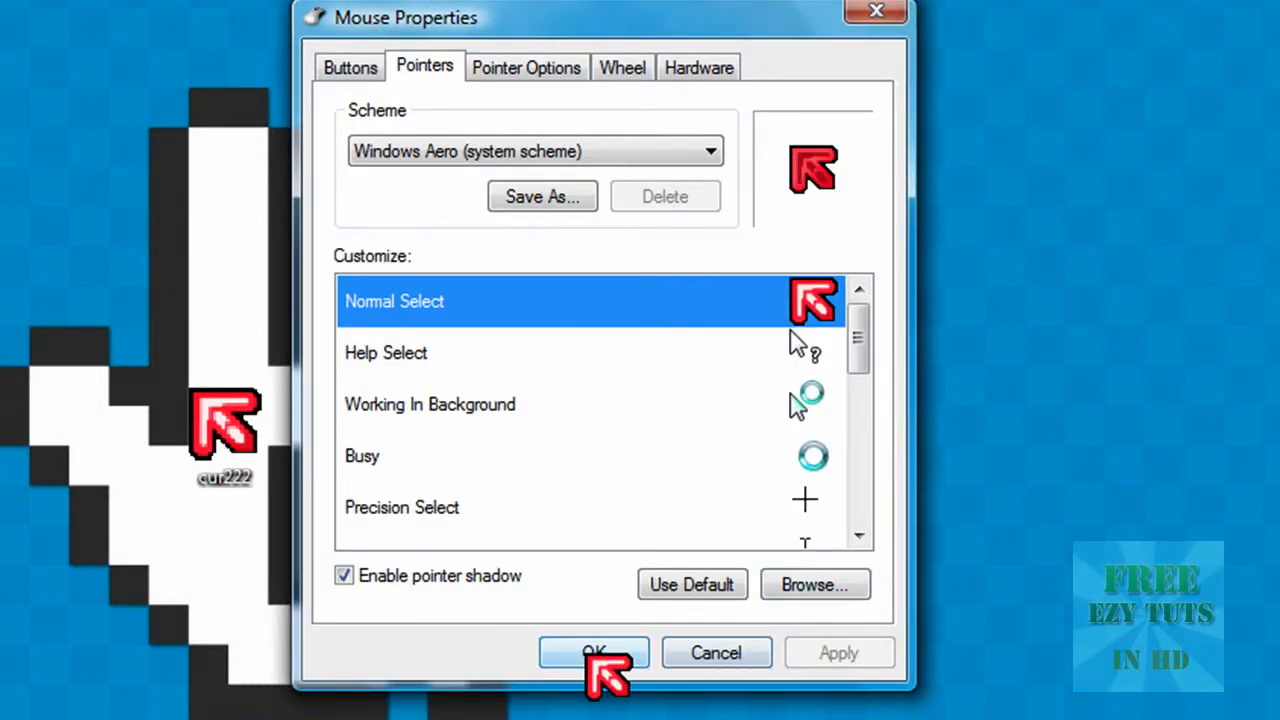
left_click(594, 652)
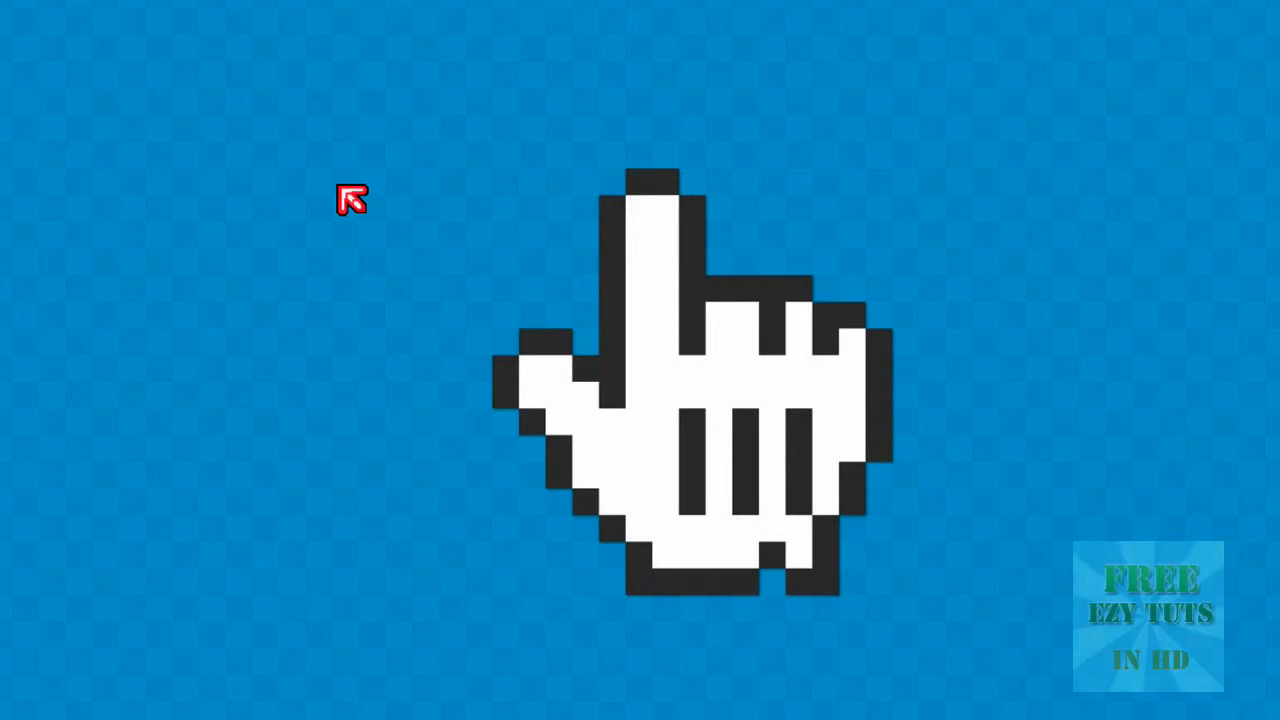